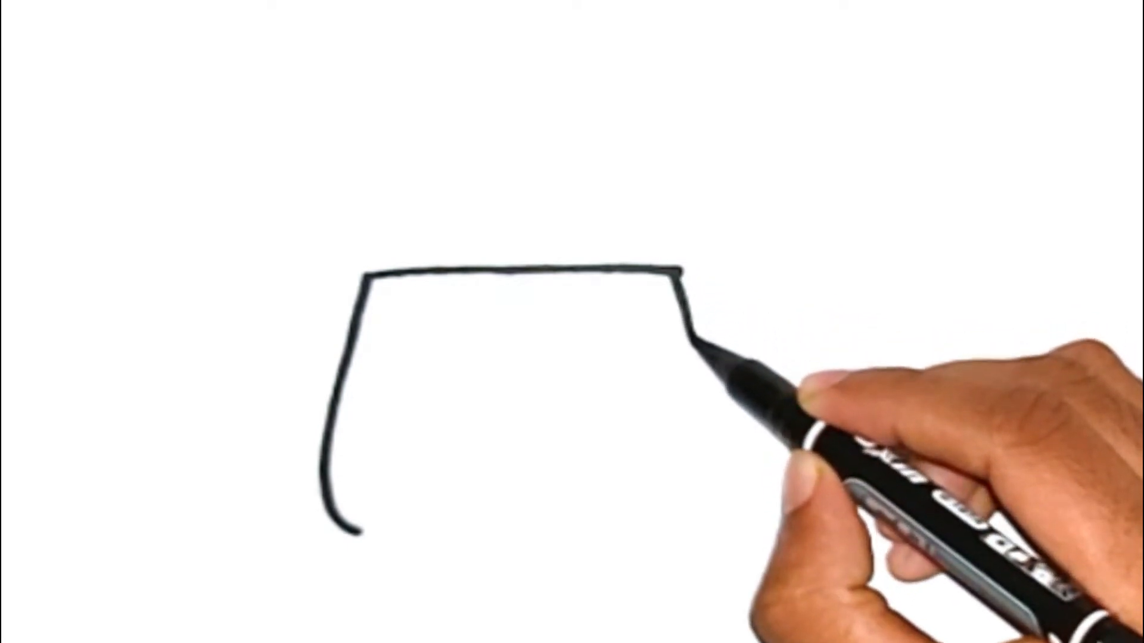
pyautogui.moveTo(694, 320); pyautogui.dragTo(719, 475)
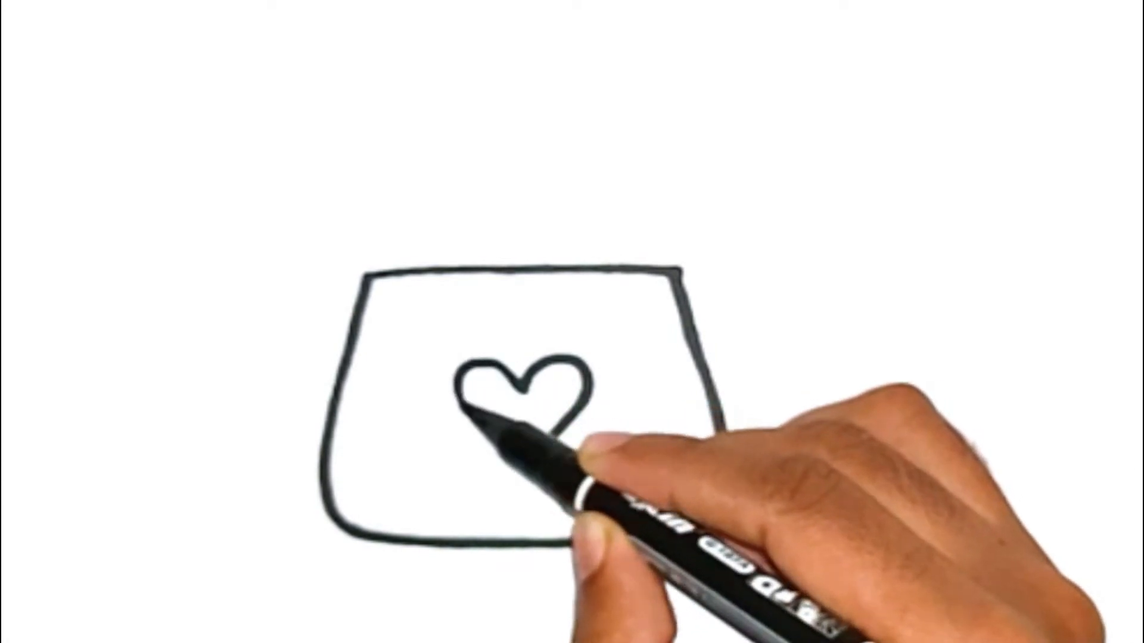
pyautogui.moveTo(496, 423); pyautogui.dragTo(547, 437)
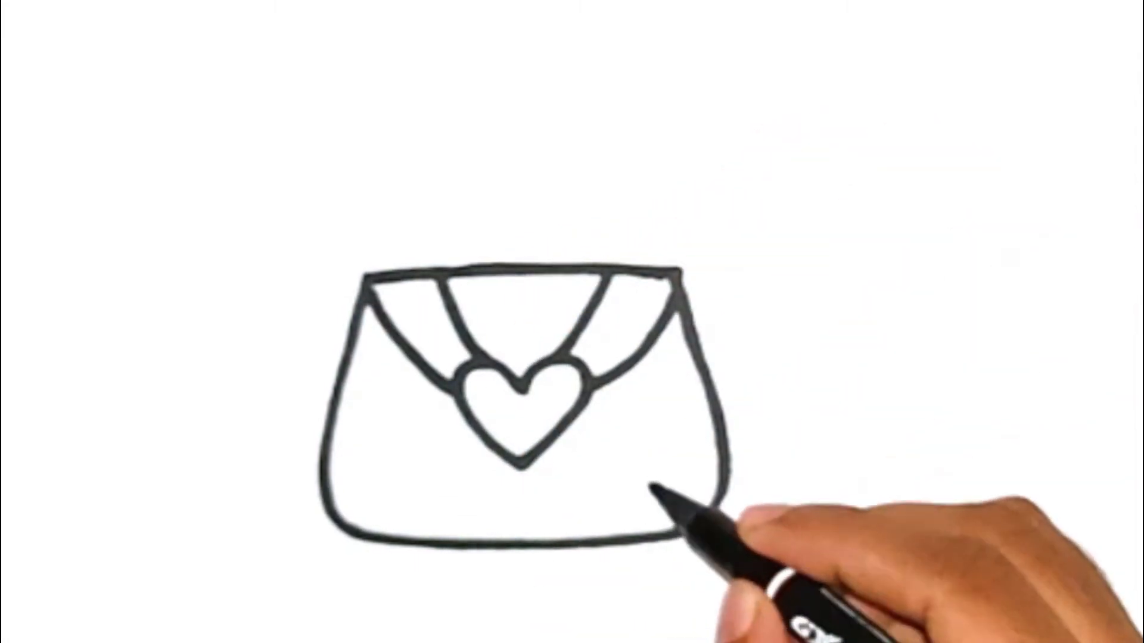
pyautogui.moveTo(657, 495); pyautogui.dragTo(635, 453)
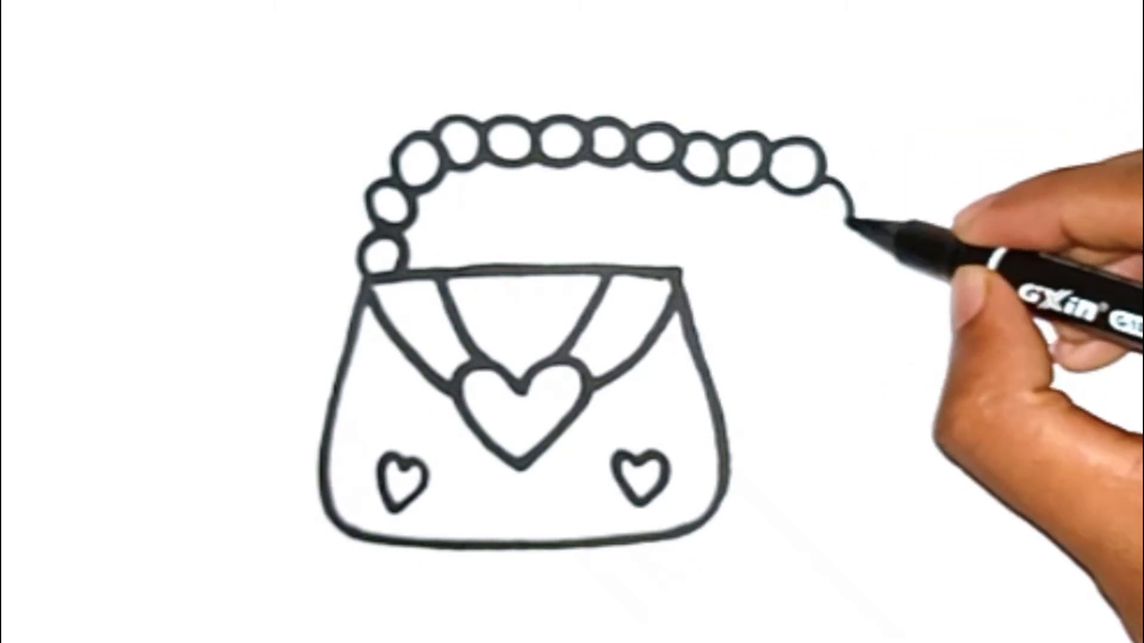
pyautogui.moveTo(861, 271)
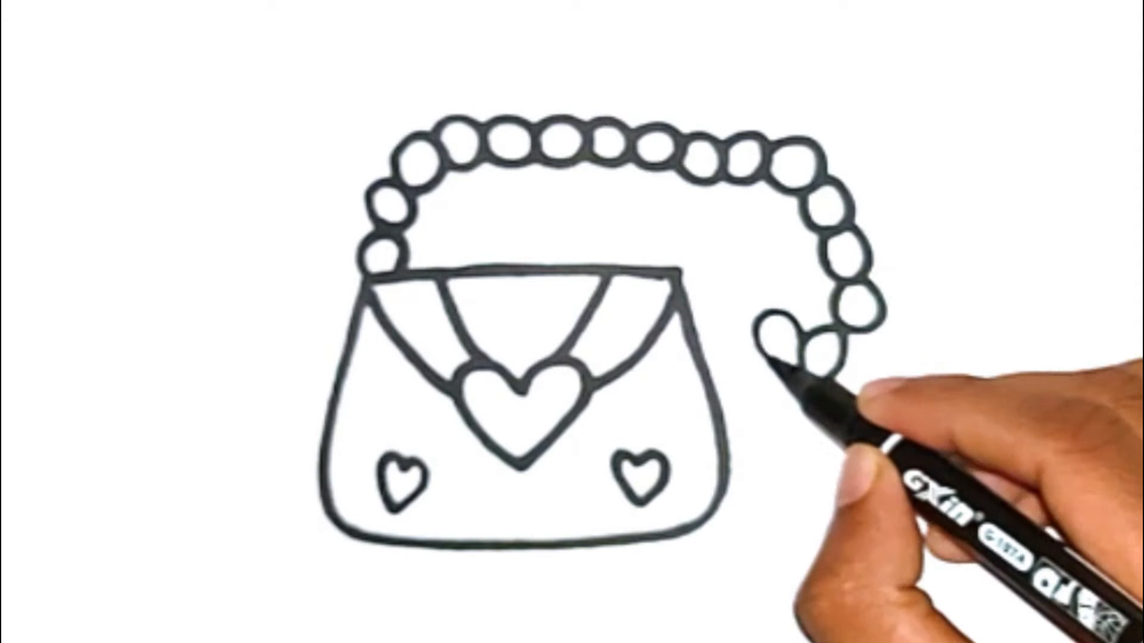
pyautogui.moveTo(788, 329)
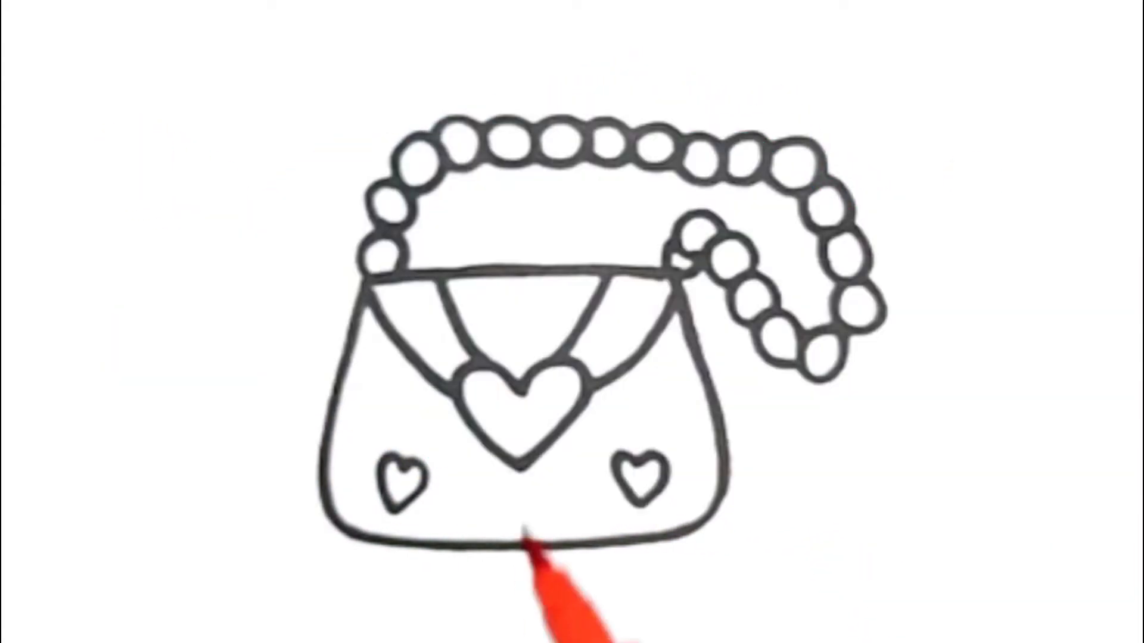
pyautogui.moveTo(525, 540); pyautogui.dragTo(554, 395)
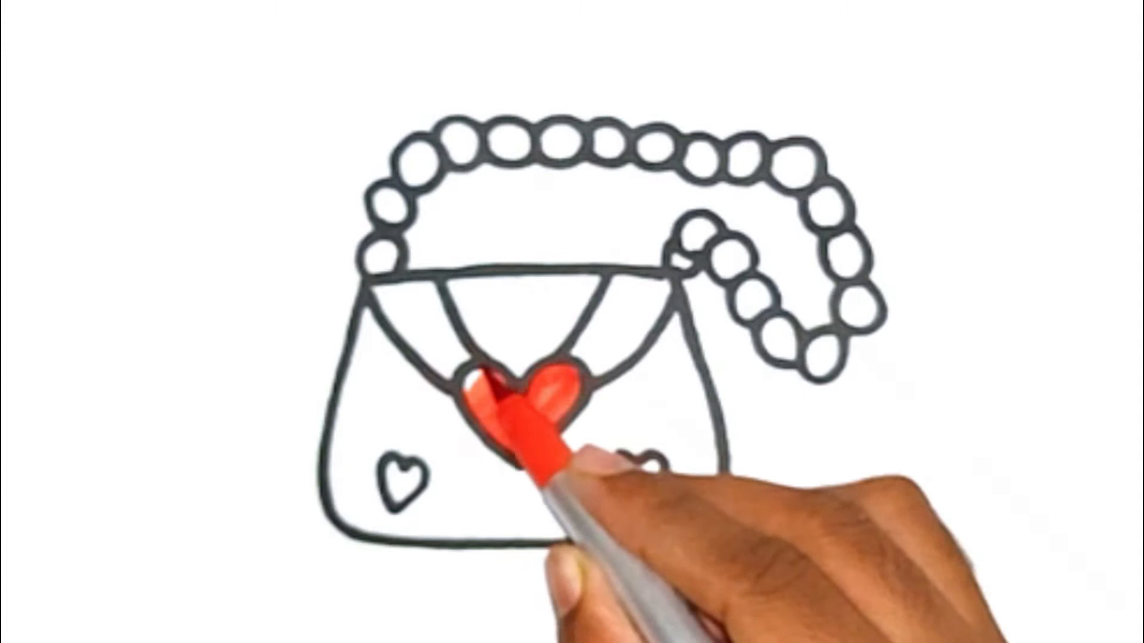
pyautogui.moveTo(525, 409); pyautogui.dragTo(649, 474)
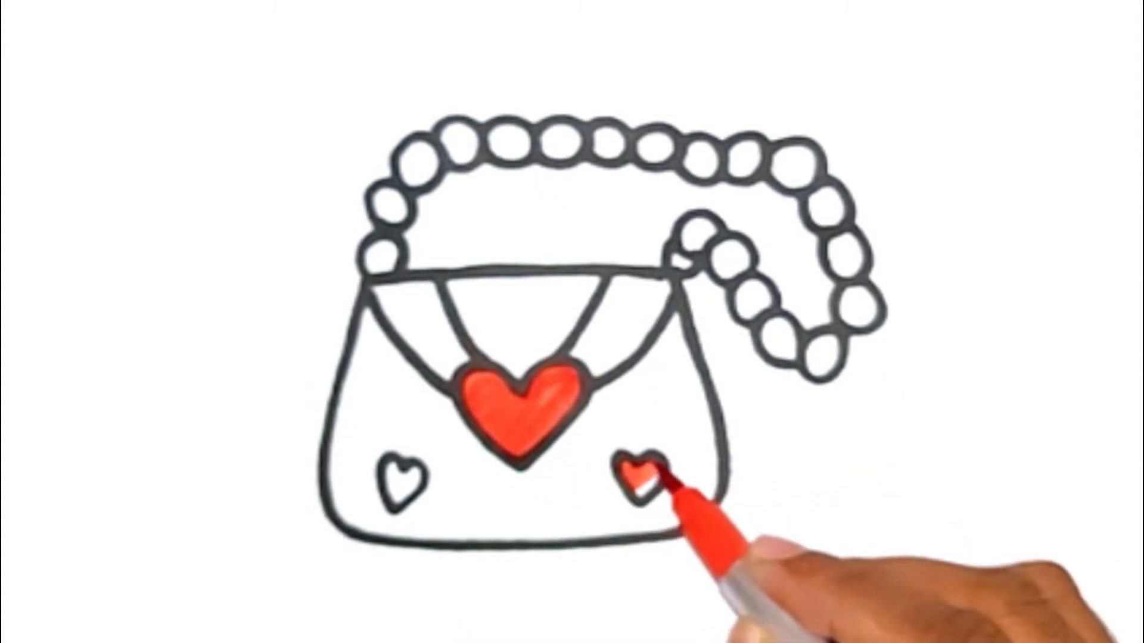